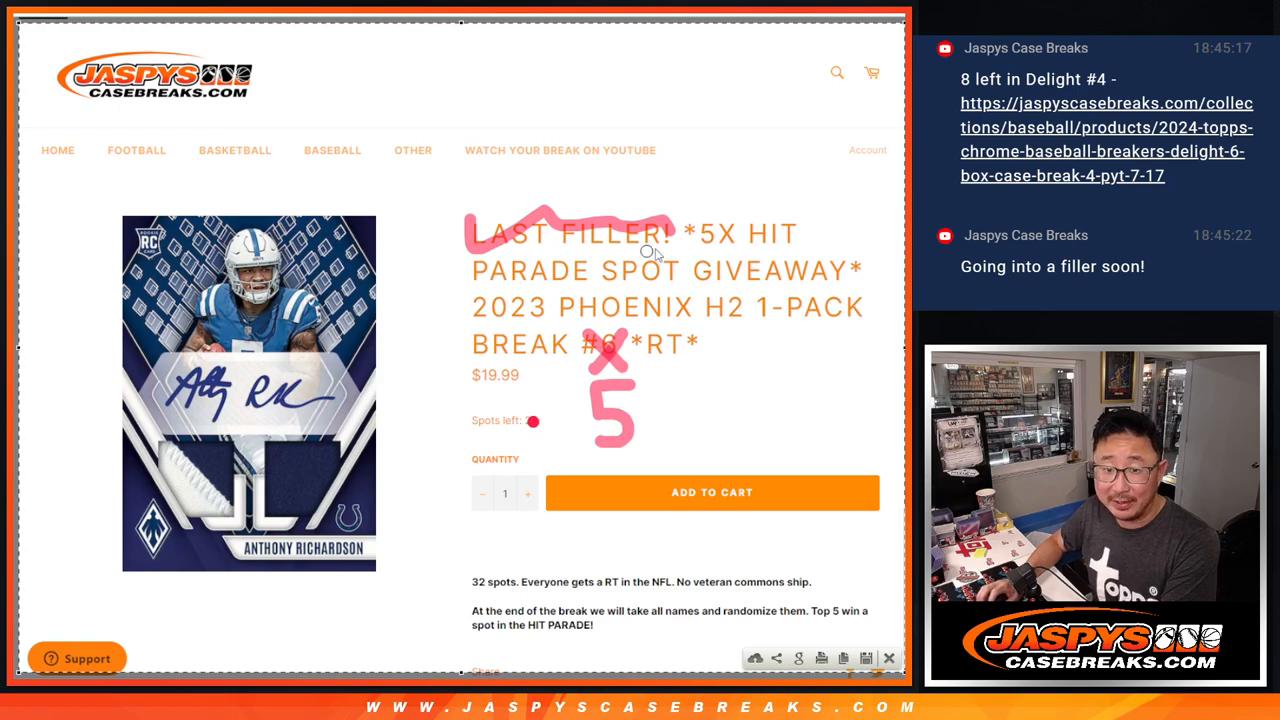
mouse_move(776, 285)
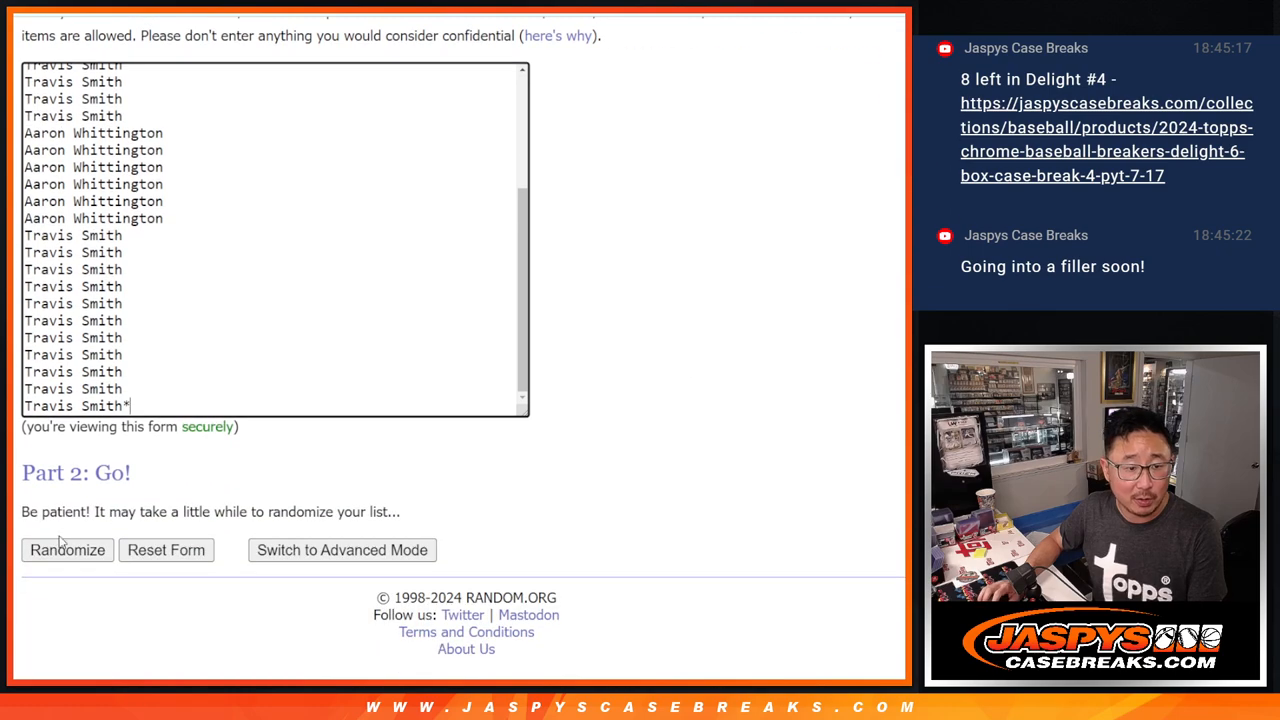
- Shuffle the 32 names twice, then reshuffle the 32 NFL teams list
click(67, 550)
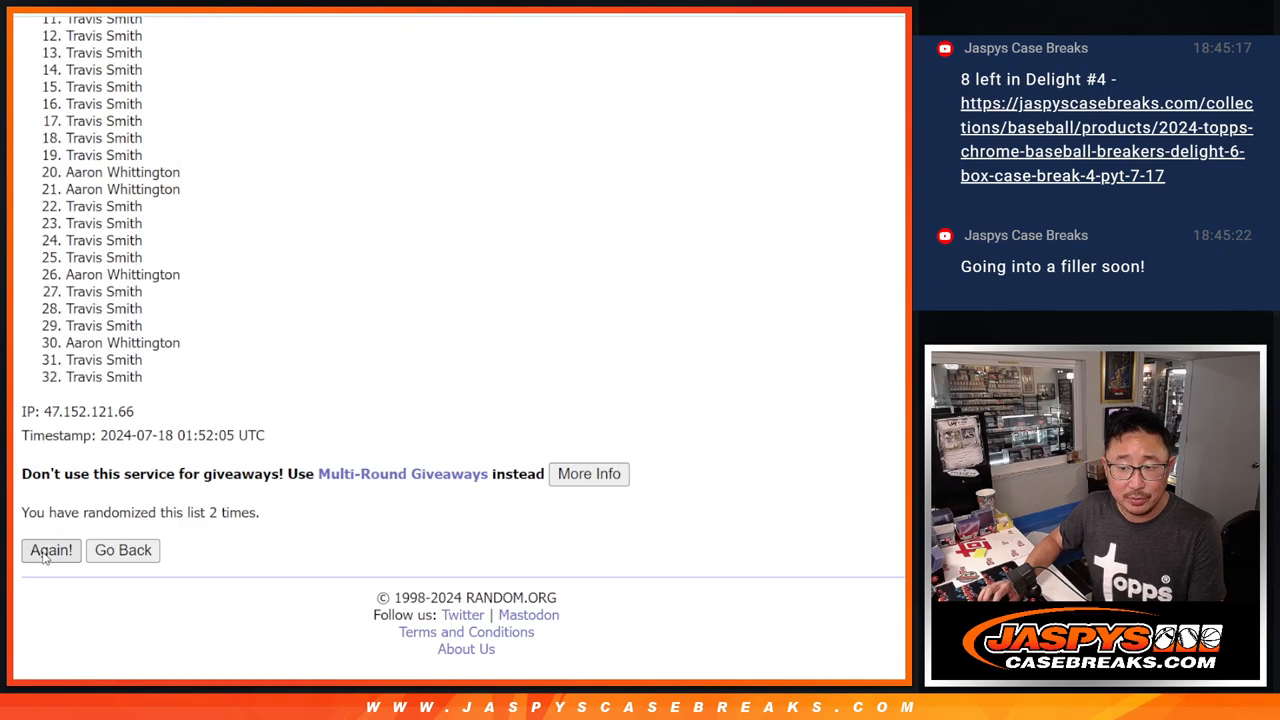
click(51, 550)
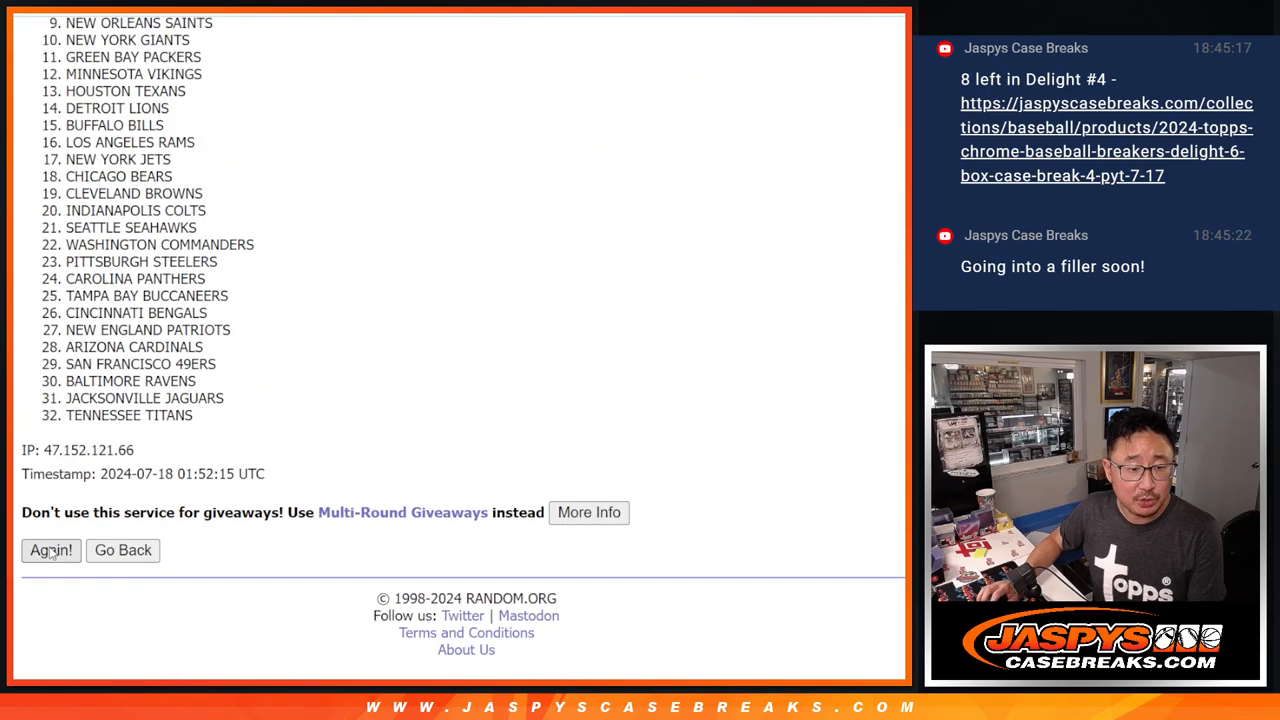
click(51, 550)
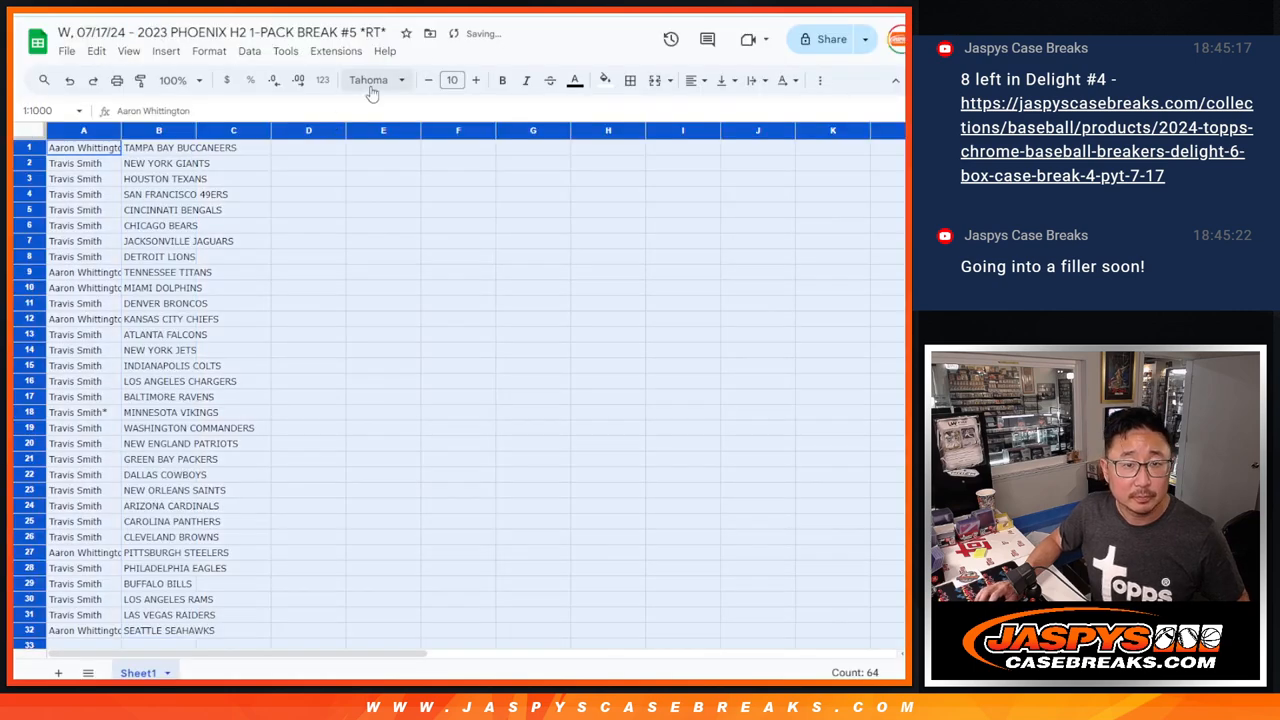
- Set the name-team list to 12-point Rubik and sort it A→Z by team
click(476, 80)
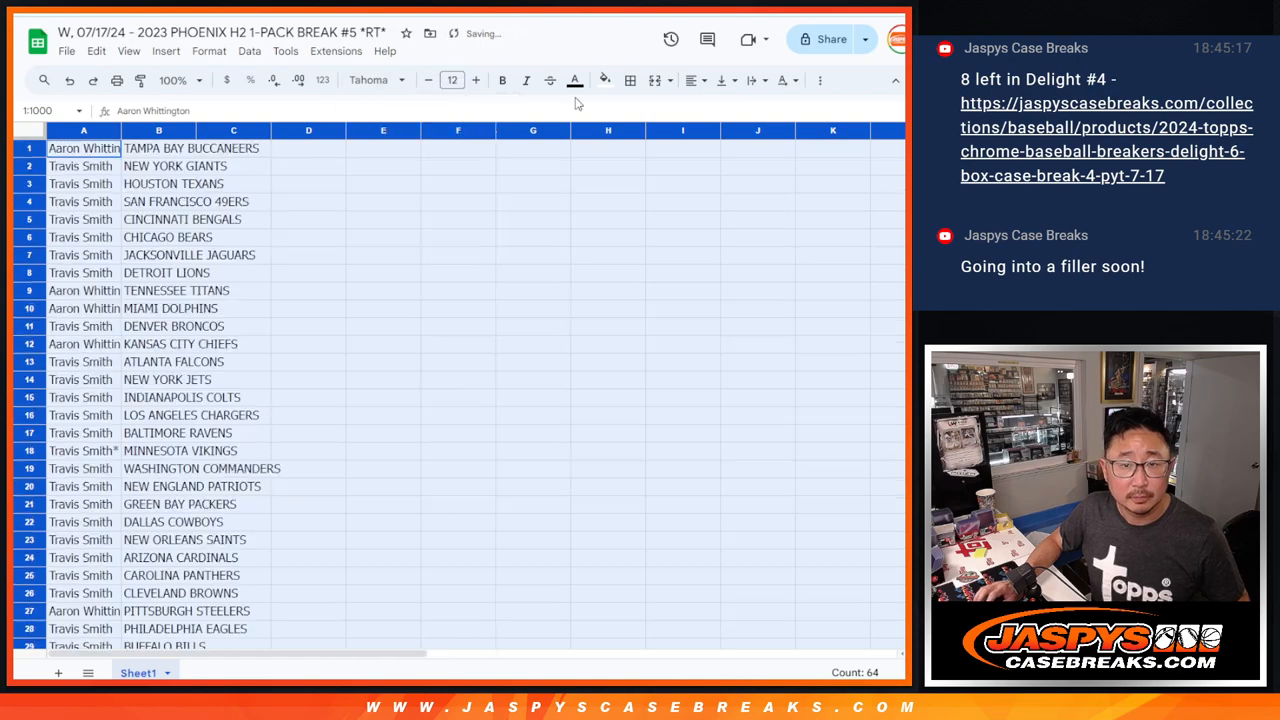
click(180, 80)
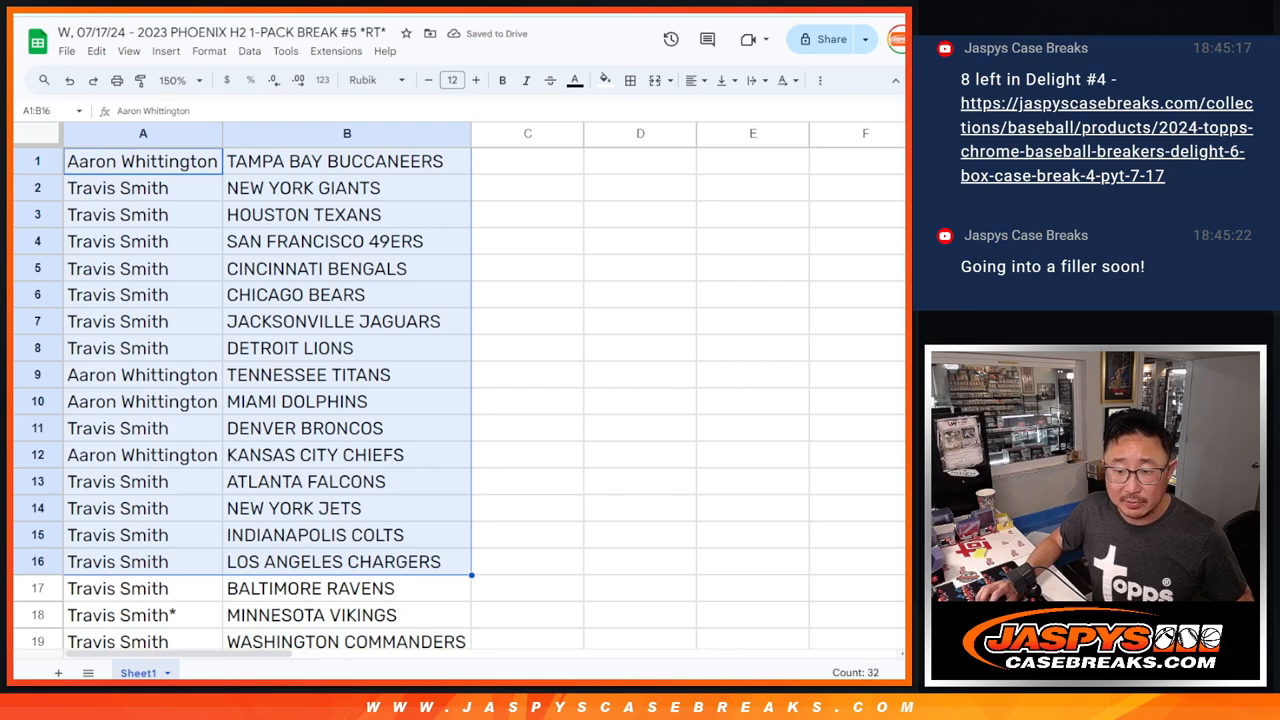
scroll(down, 3)
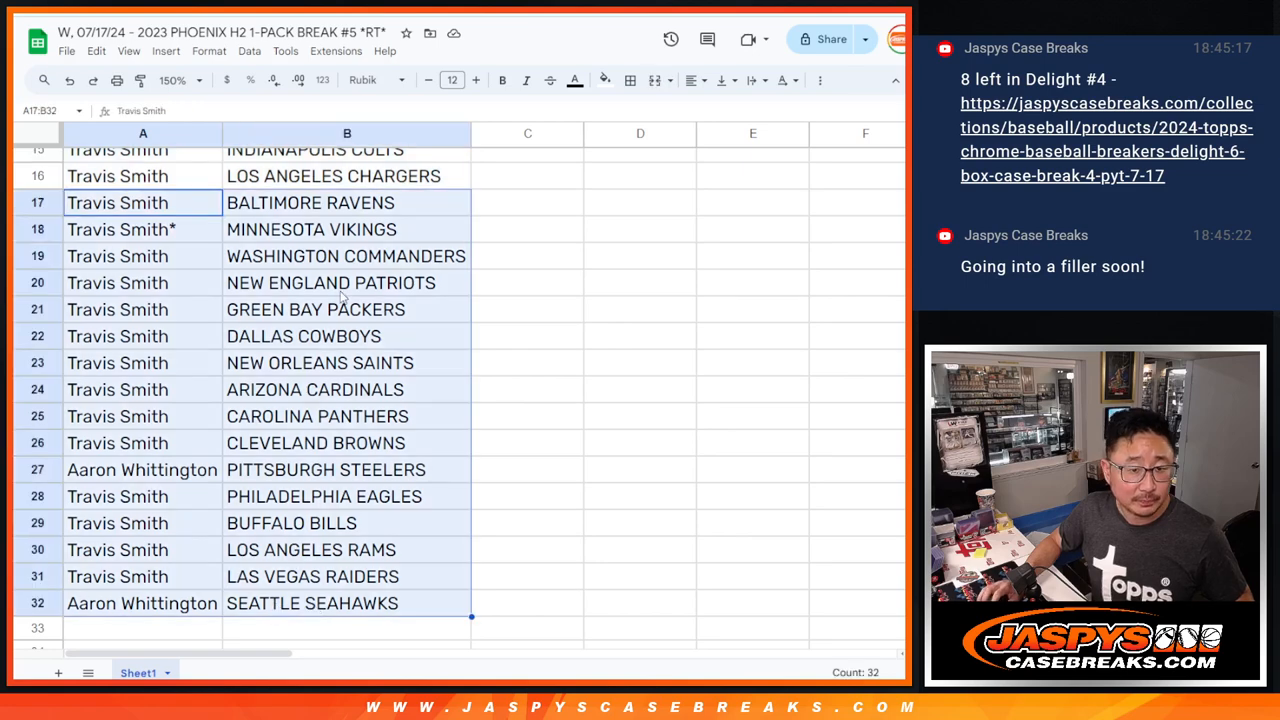
click(178, 80)
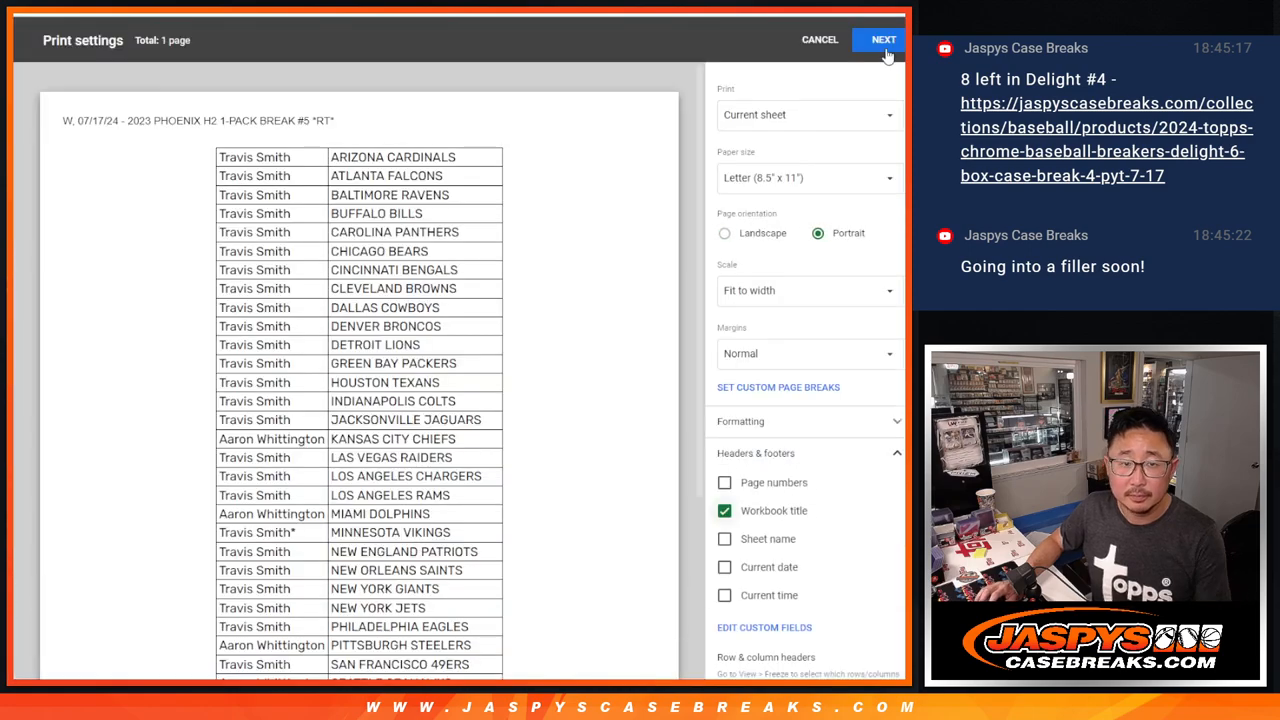
- Continue from print settings to print the team-sorted list
click(819, 39)
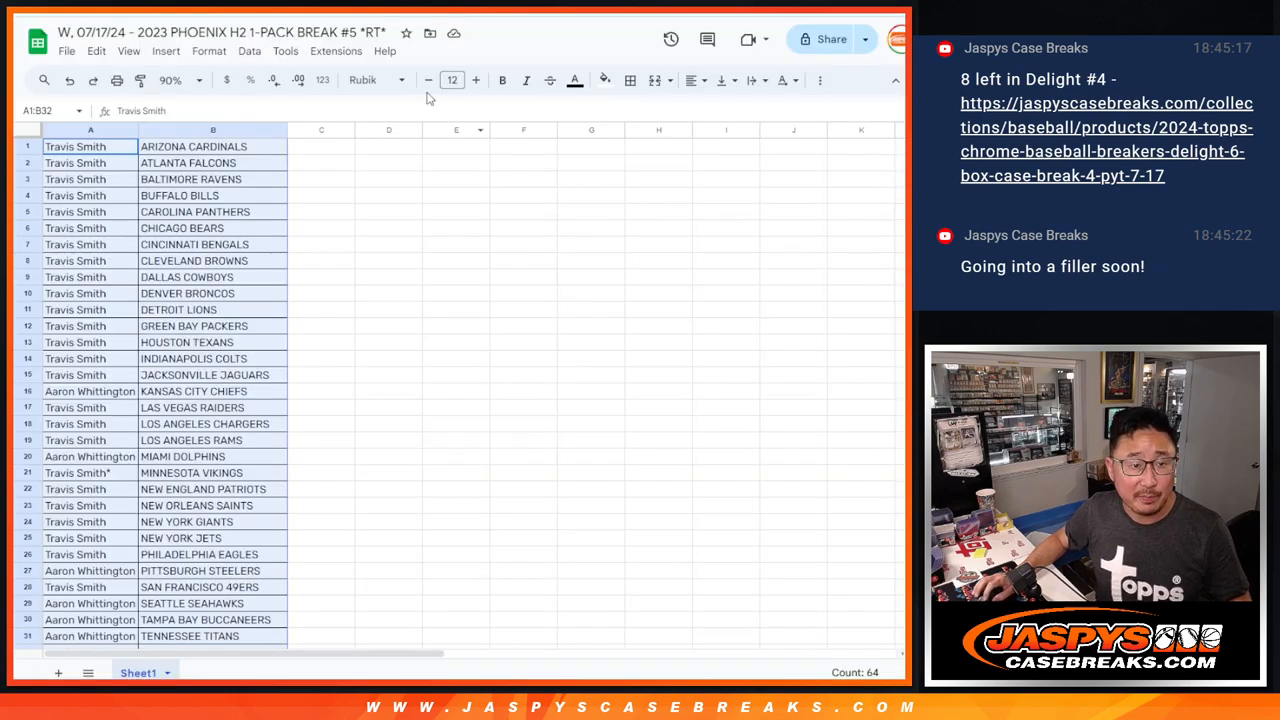
- Reshuffle the 32 participant names again in the List Randomizer
scroll(down, 3)
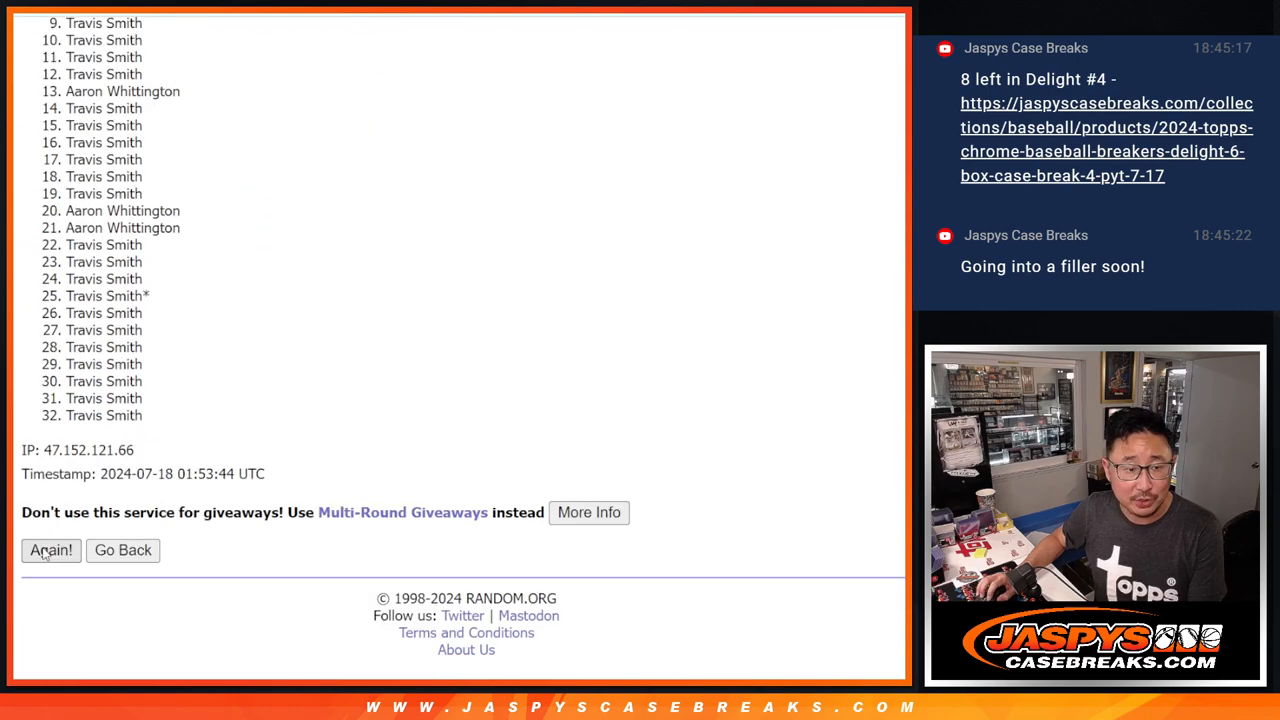
click(50, 550)
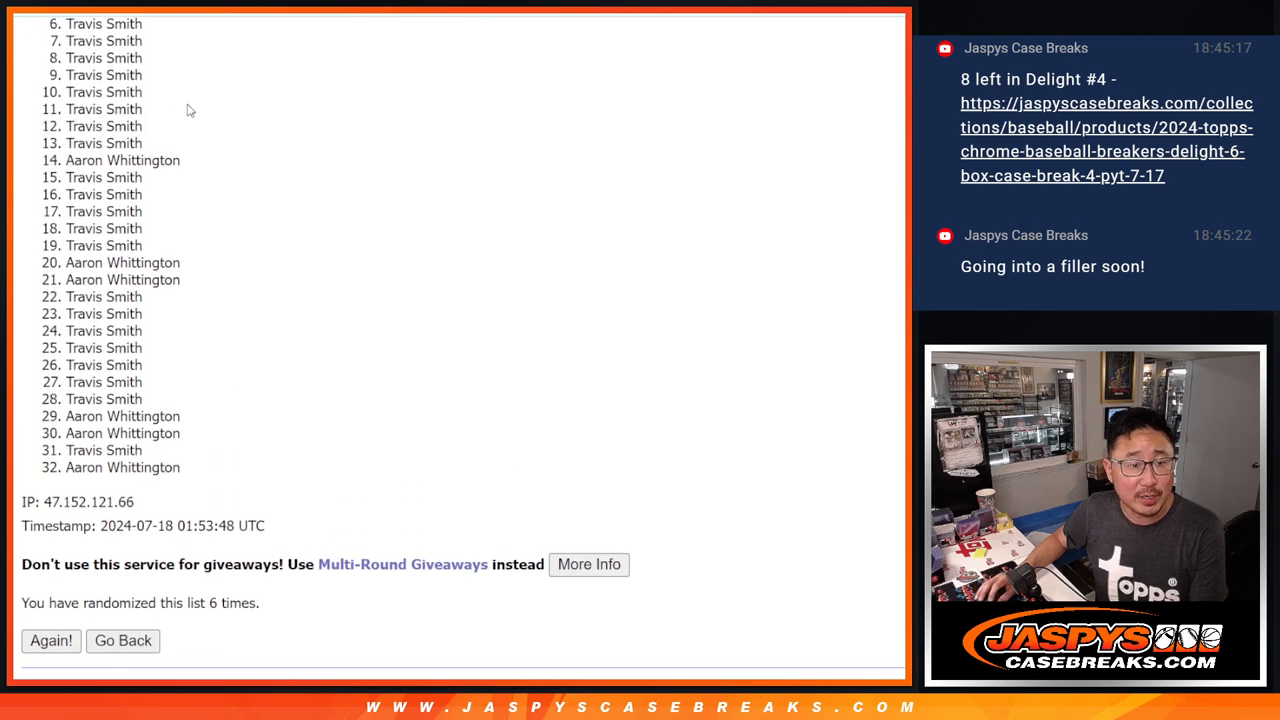
mouse_move(770, 307)
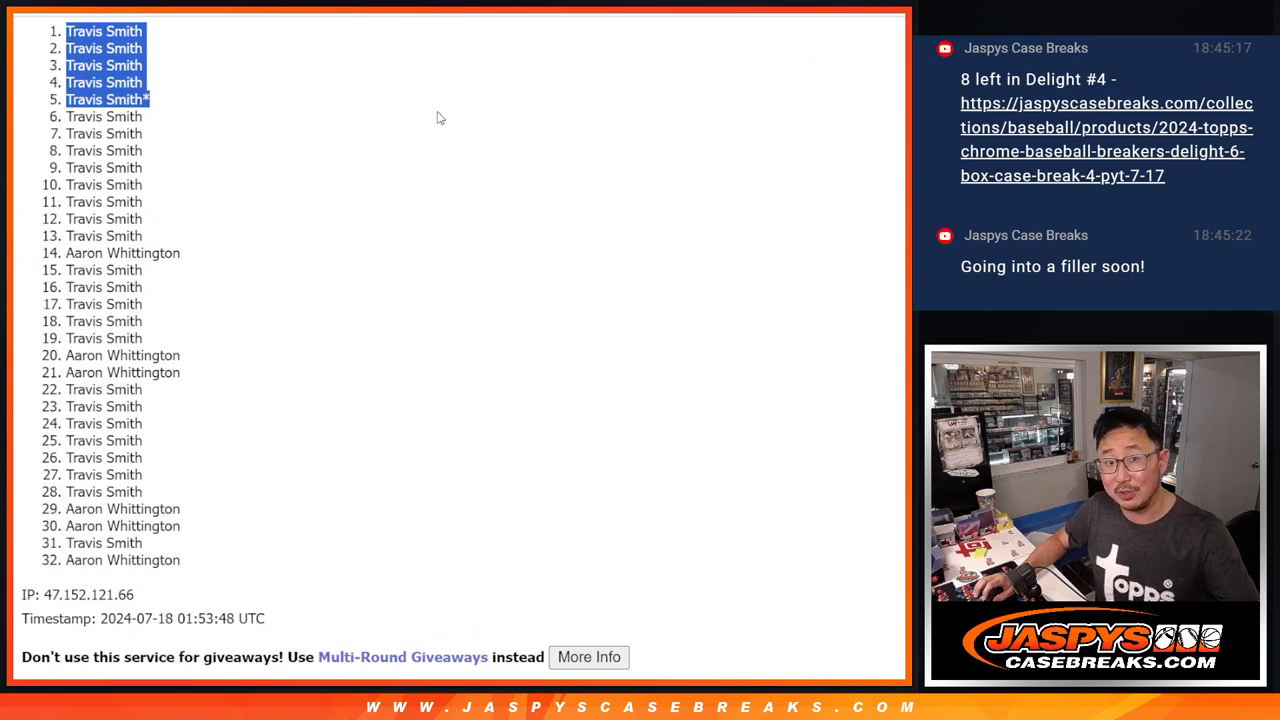
mouse_move(374, 110)
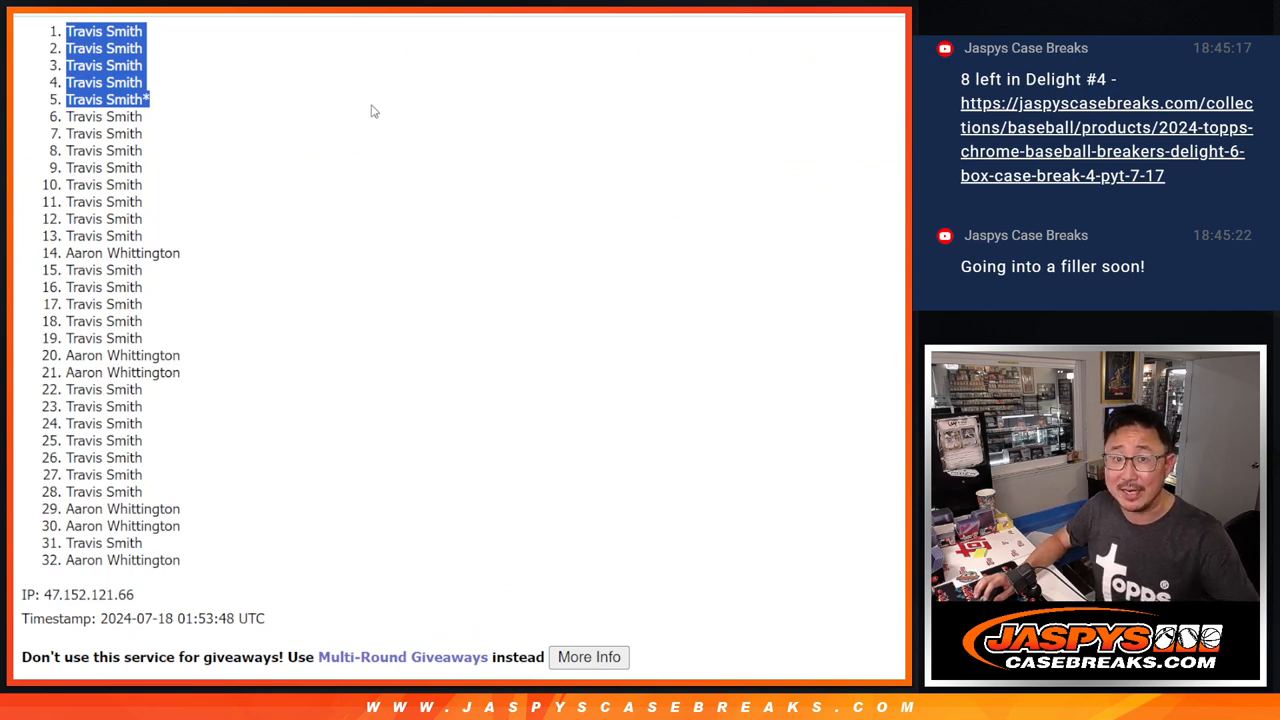